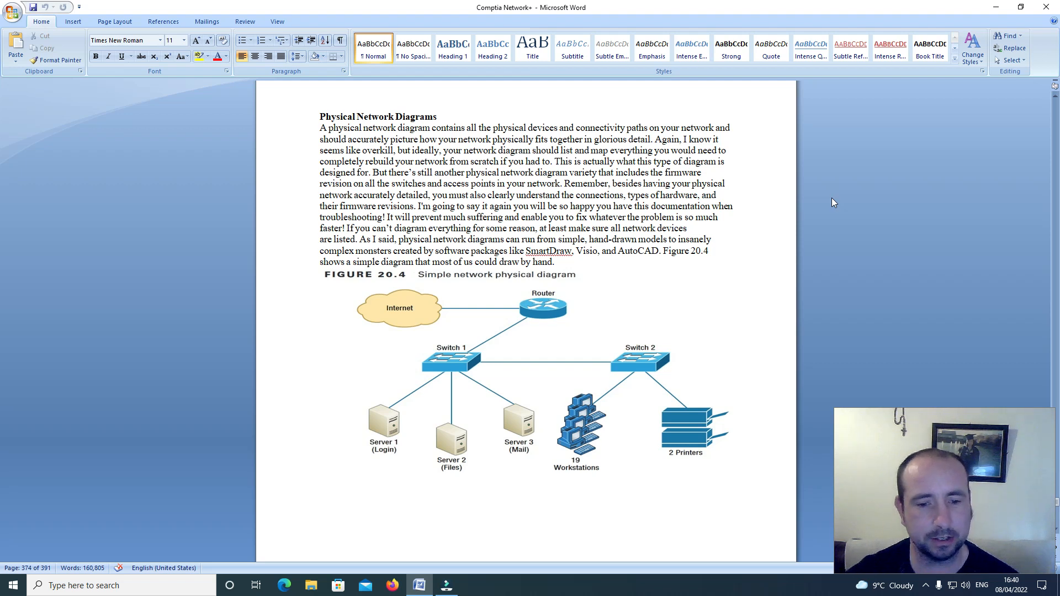
scroll("down", 3)
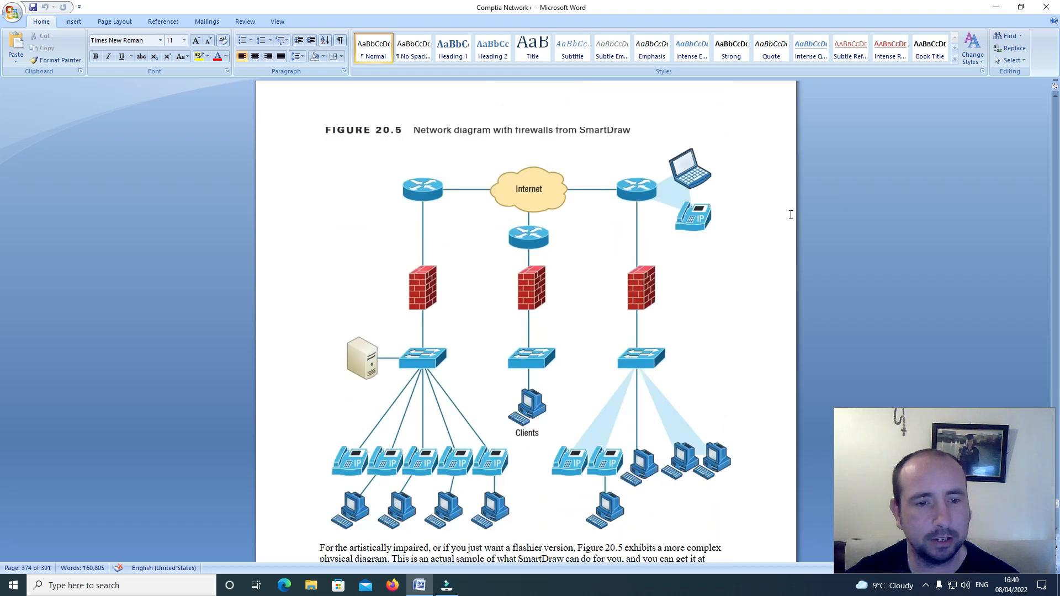
scroll("down", 3)
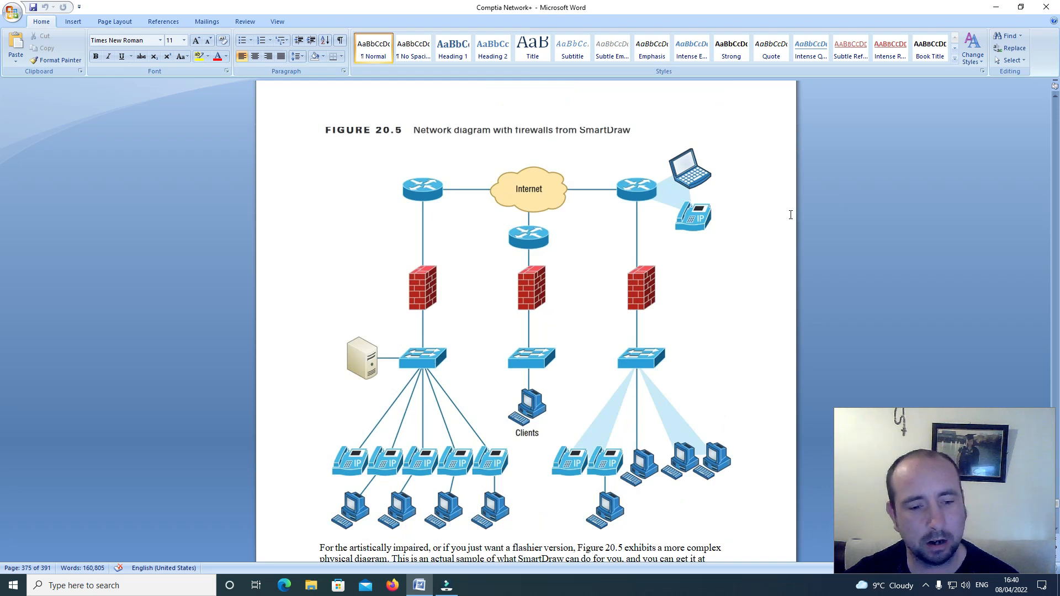
scroll("down", 3)
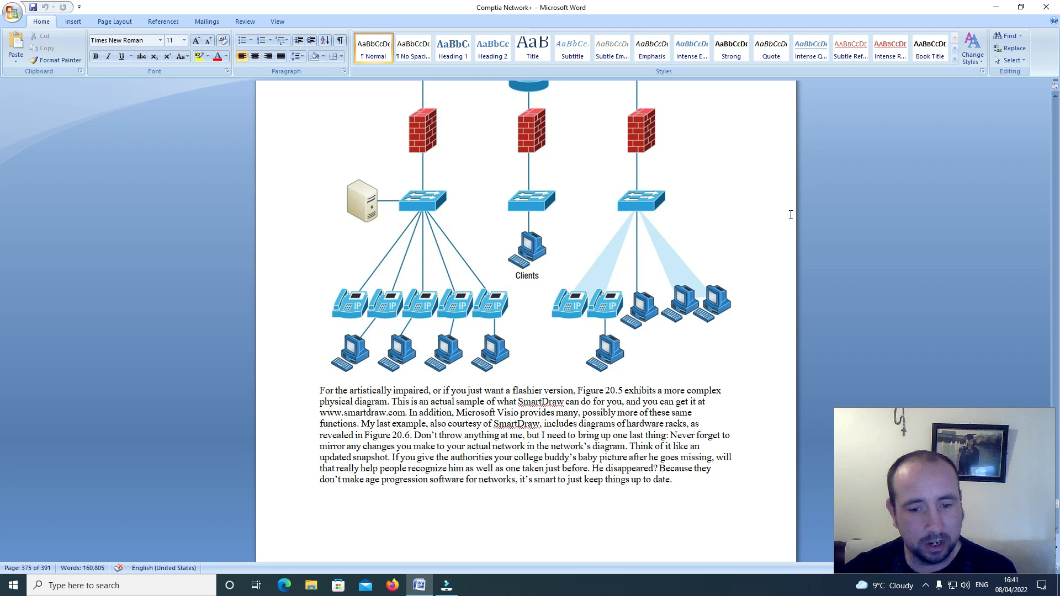
mouse_move(780, 193)
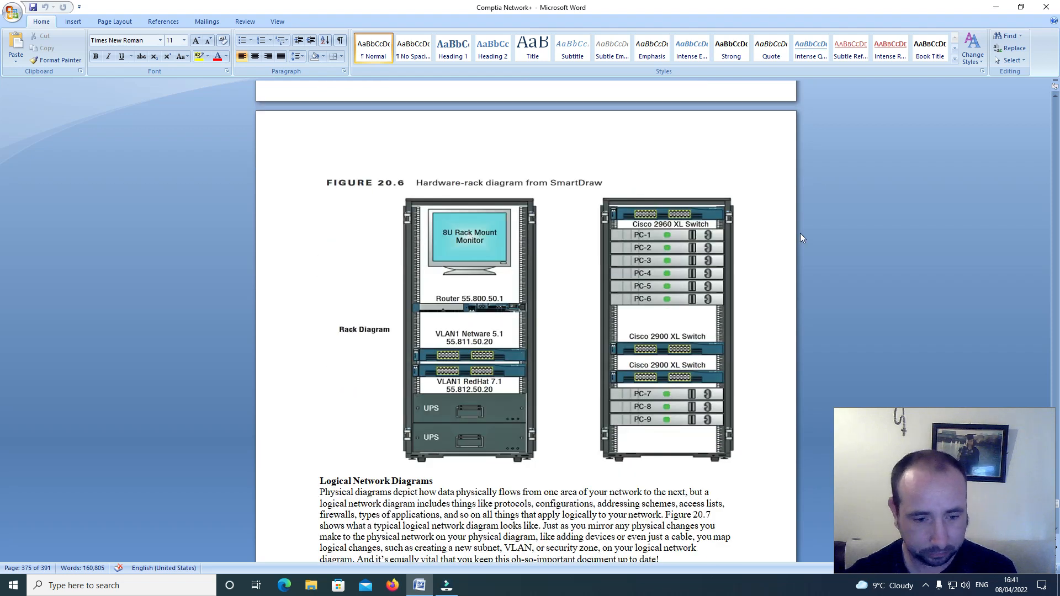
scroll("down", 3)
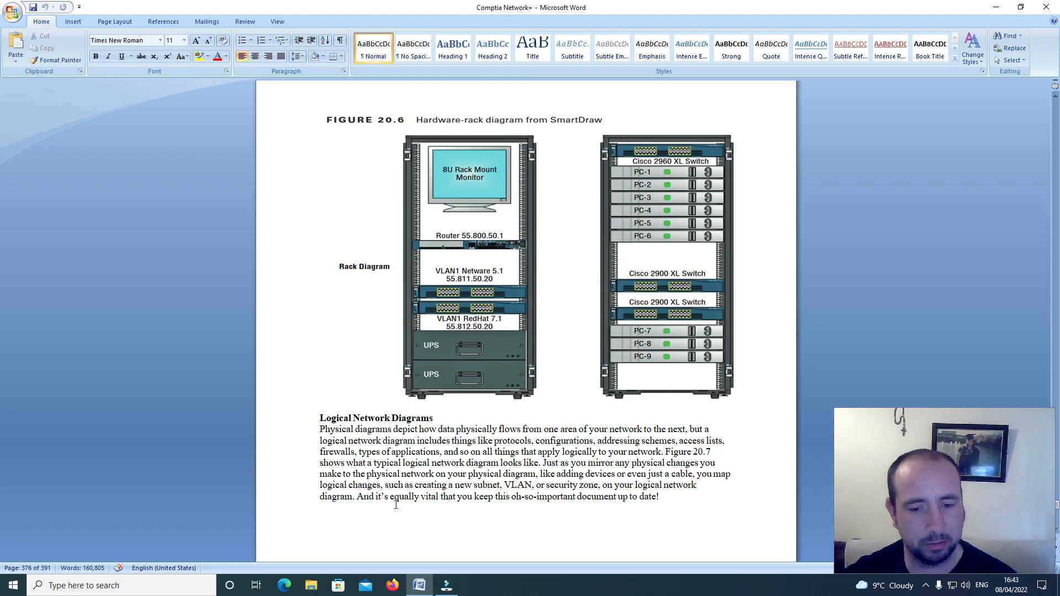
scroll("down", 3)
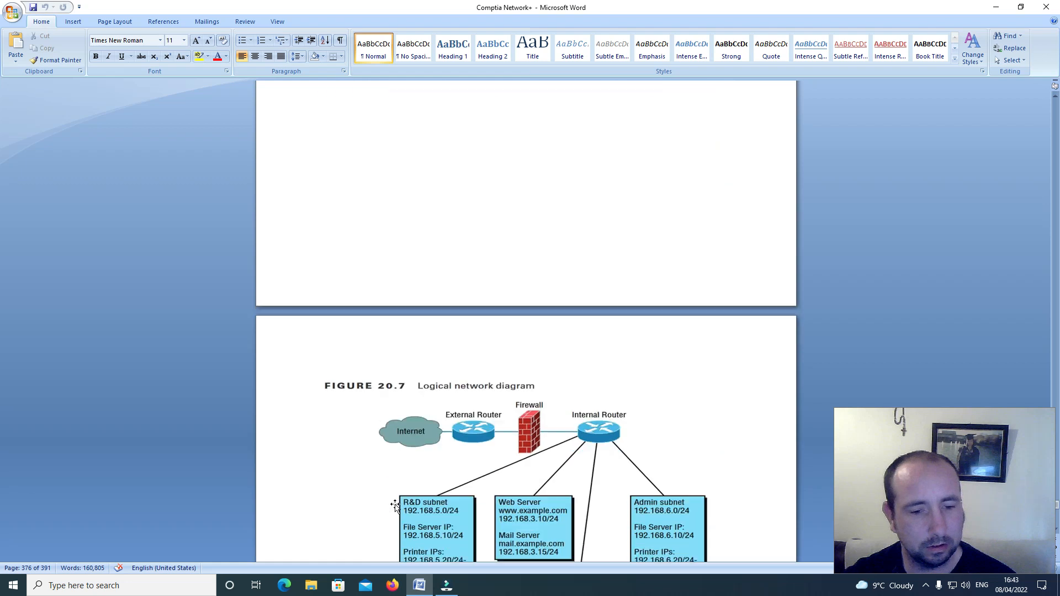
scroll("down", 3)
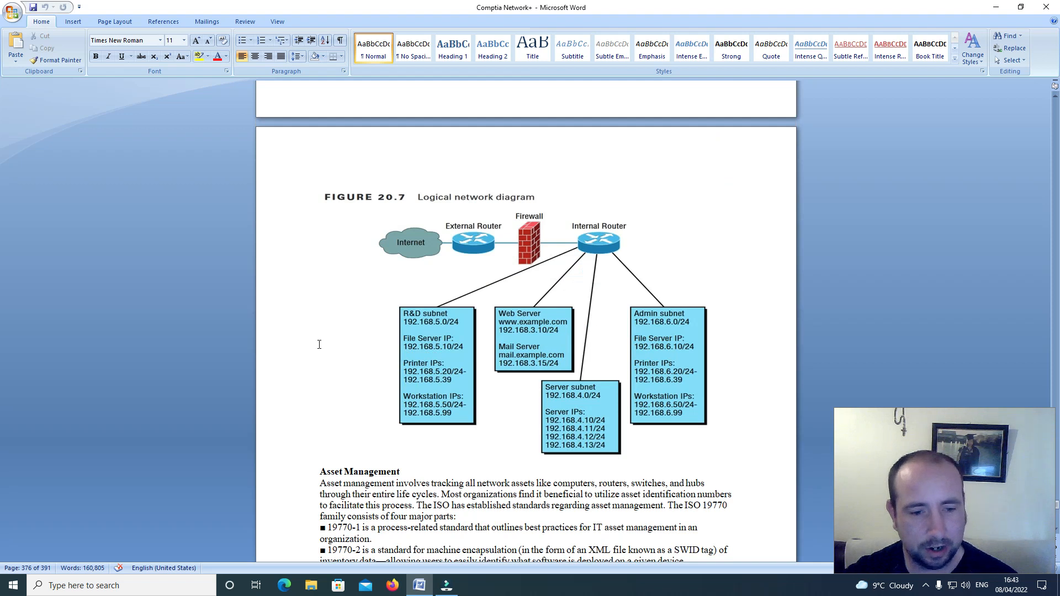
scroll("down", 3)
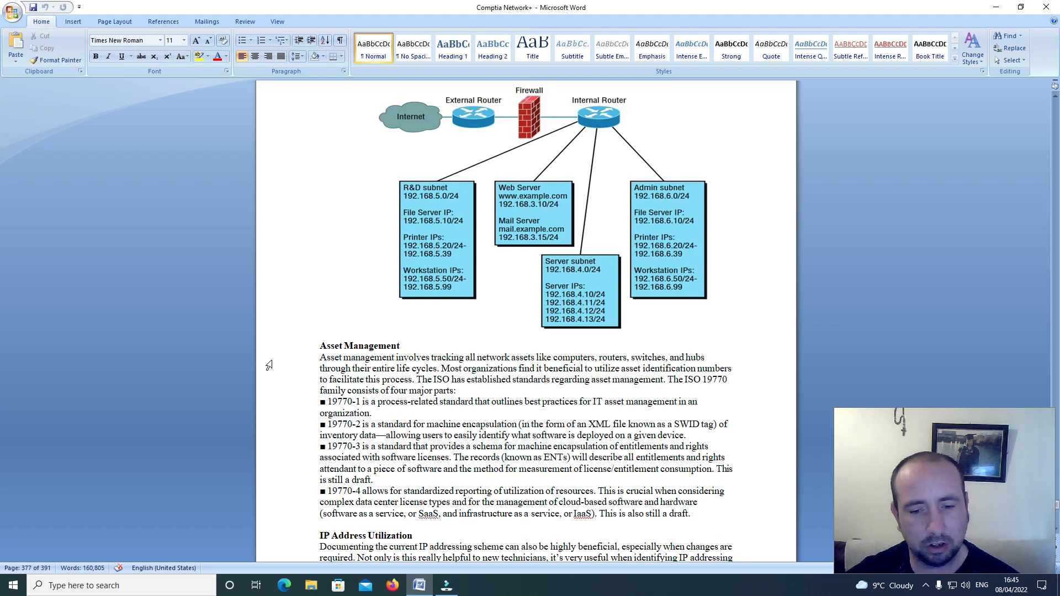
scroll("down", 3)
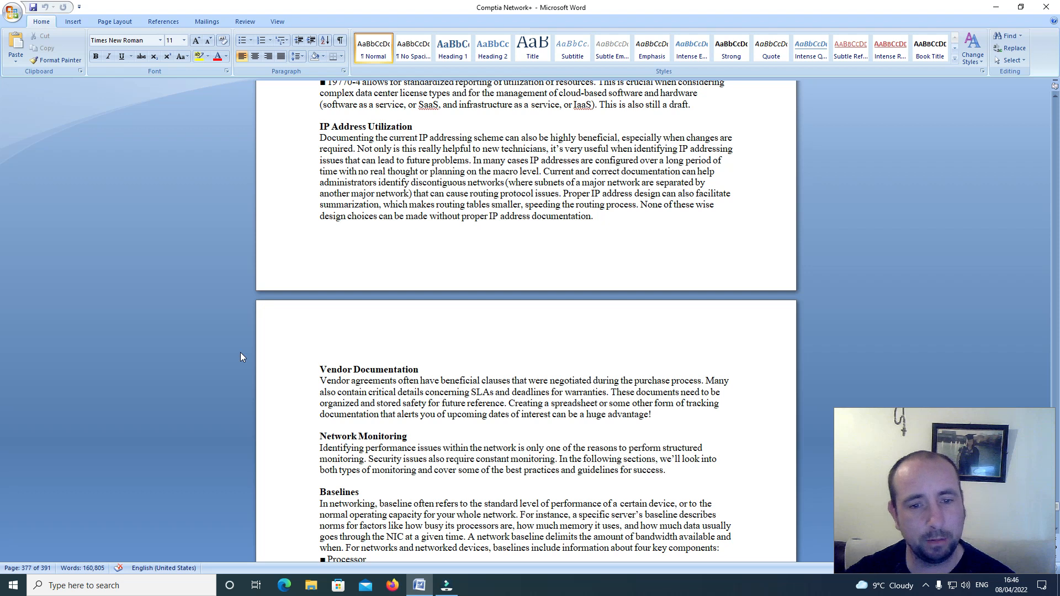
scroll("down", 3)
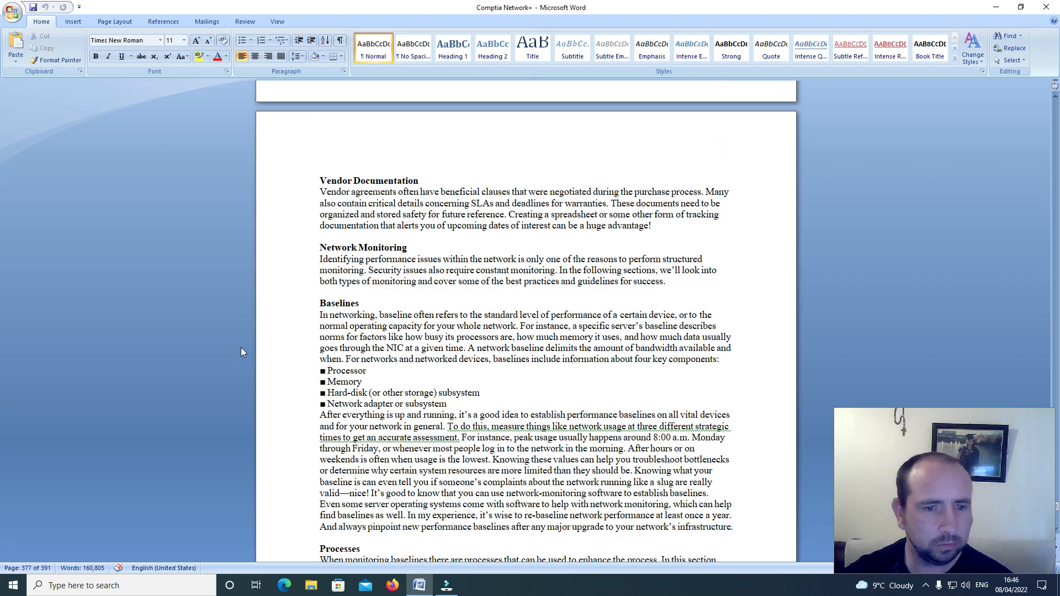
scroll("down", 3)
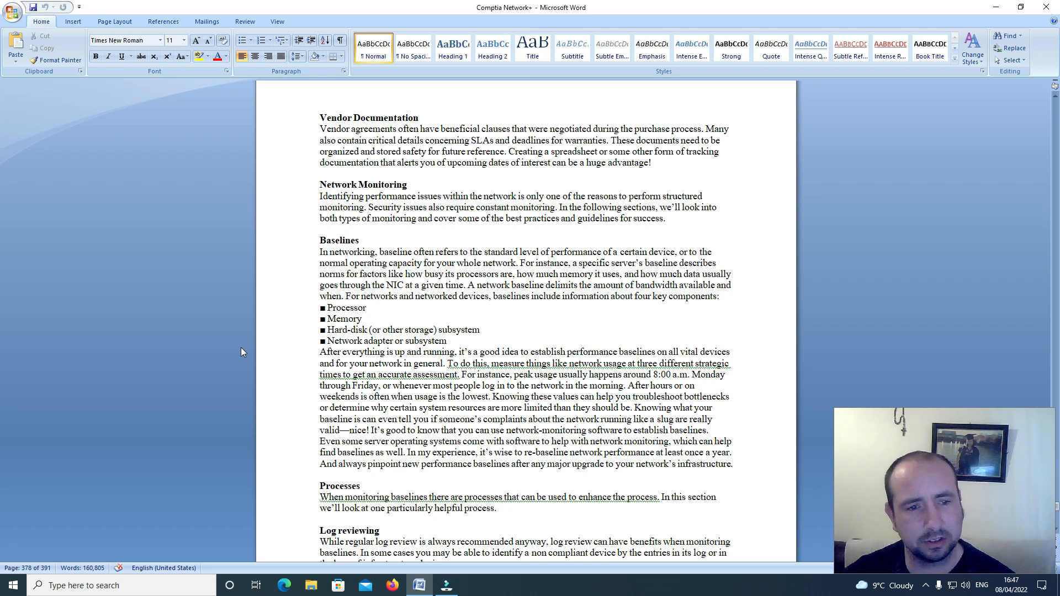
scroll("down", 3)
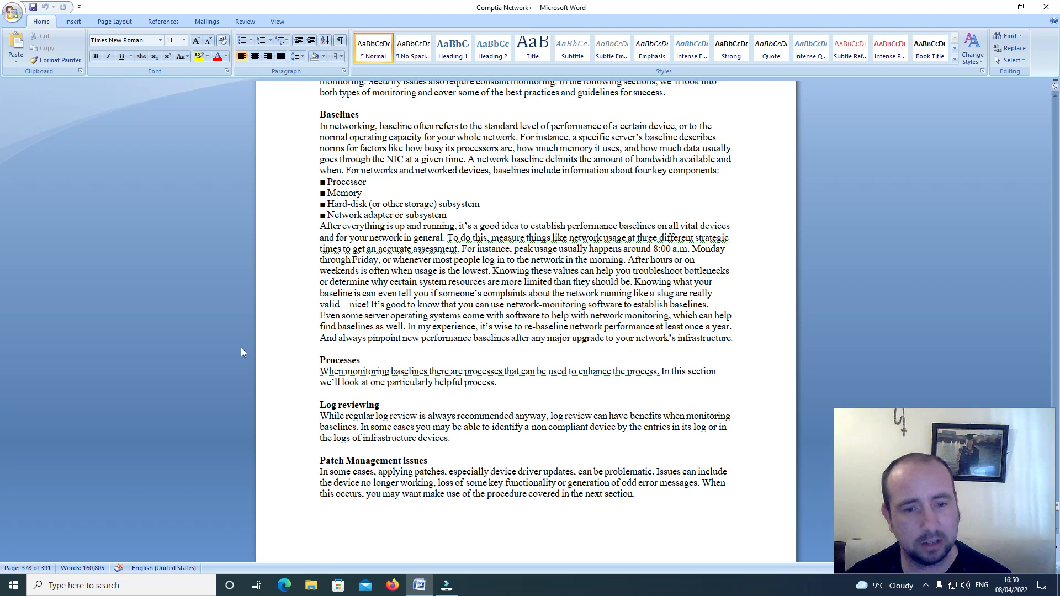
mouse_move(244, 346)
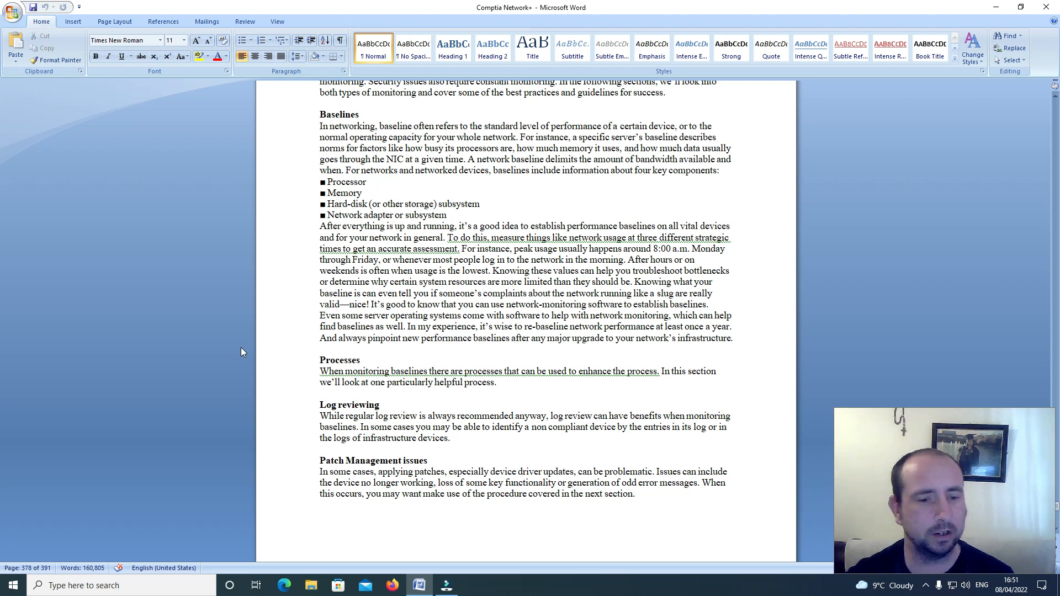
scroll("down", 3)
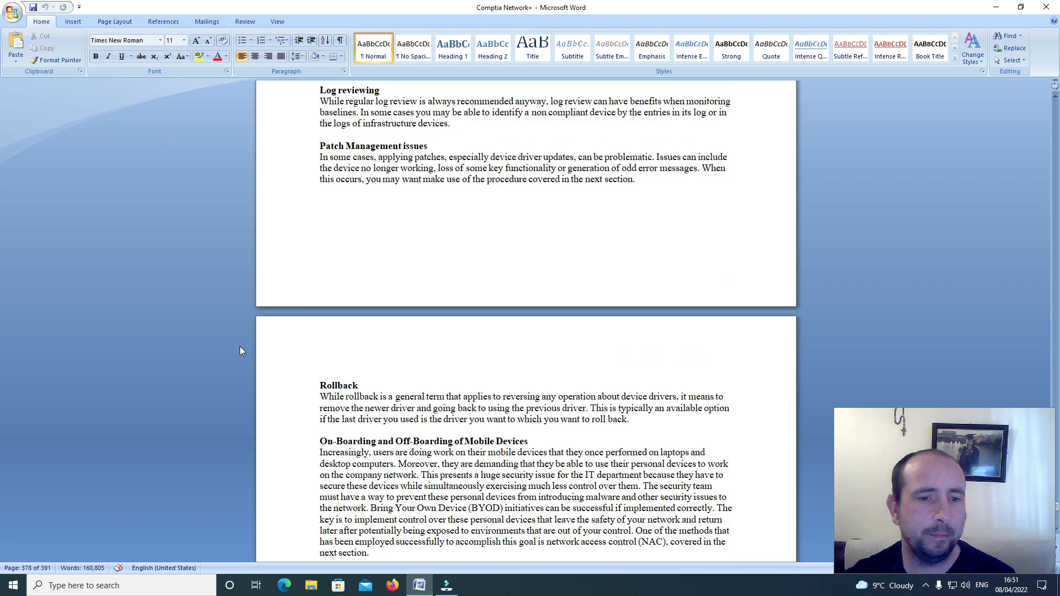